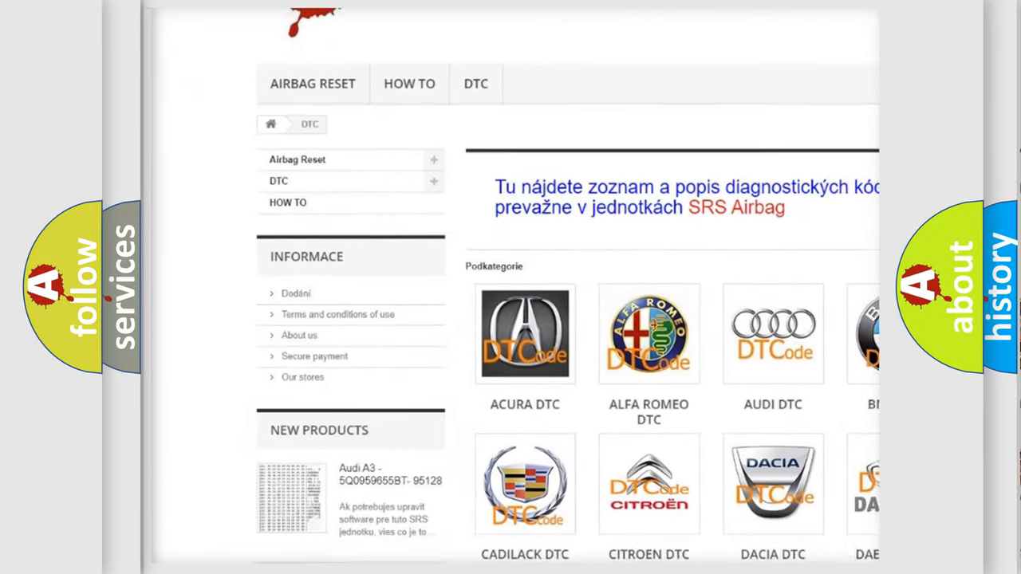
- Reveal the P245A description: no DTCs present, battery voltage at least 10.5 V, power switch on
{"action": "scroll", "scroll_direction": "down", "scroll_amount": 3}
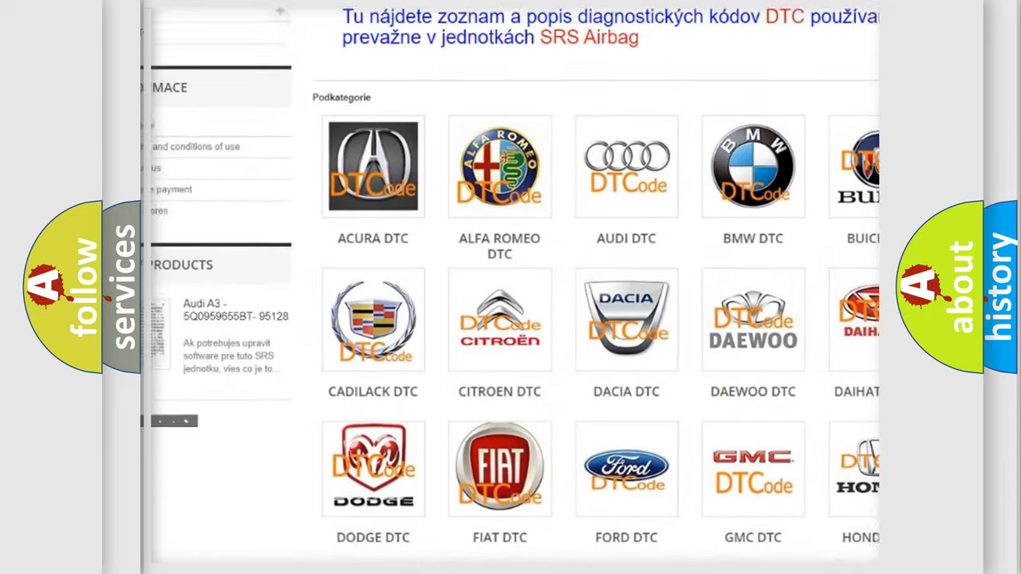
{"action": "scroll", "scroll_direction": "down", "scroll_amount": 3}
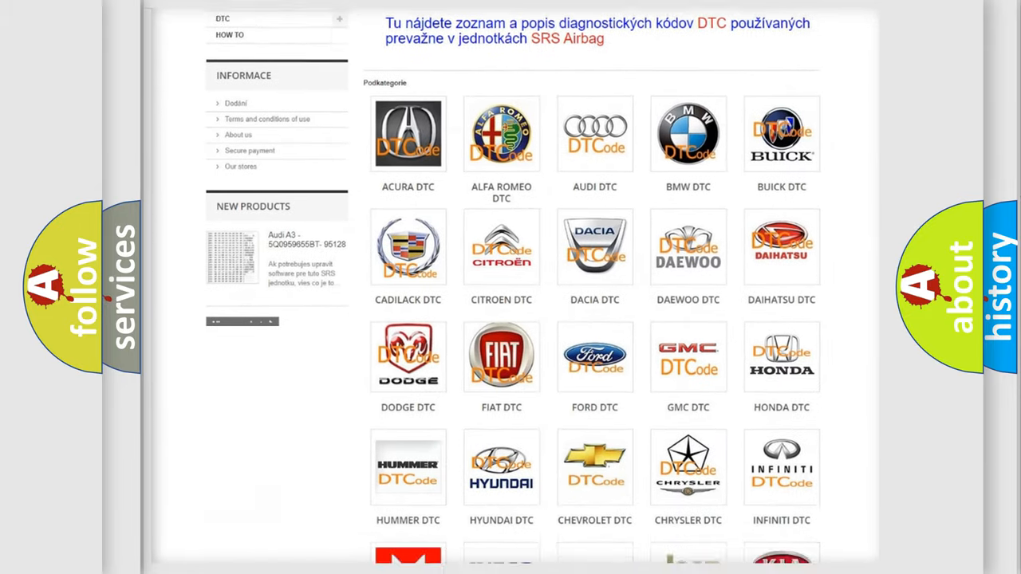
{"action": "scroll", "scroll_direction": "down", "scroll_amount": 3}
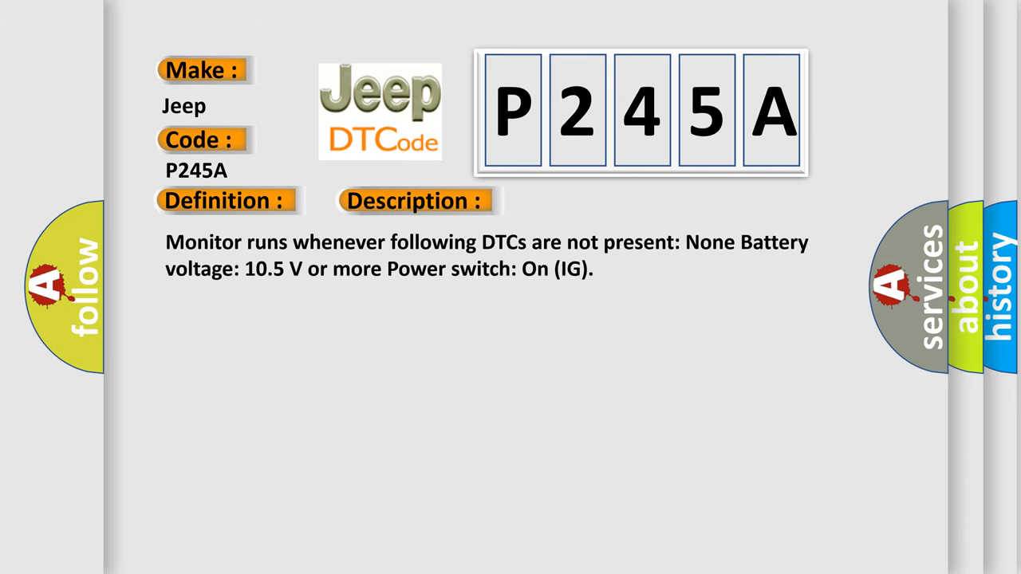
- Reveal the P245A cause: faulty module on the CAN communication bus circuit
{"action": "left_click", "coordinate": [588, 201]}
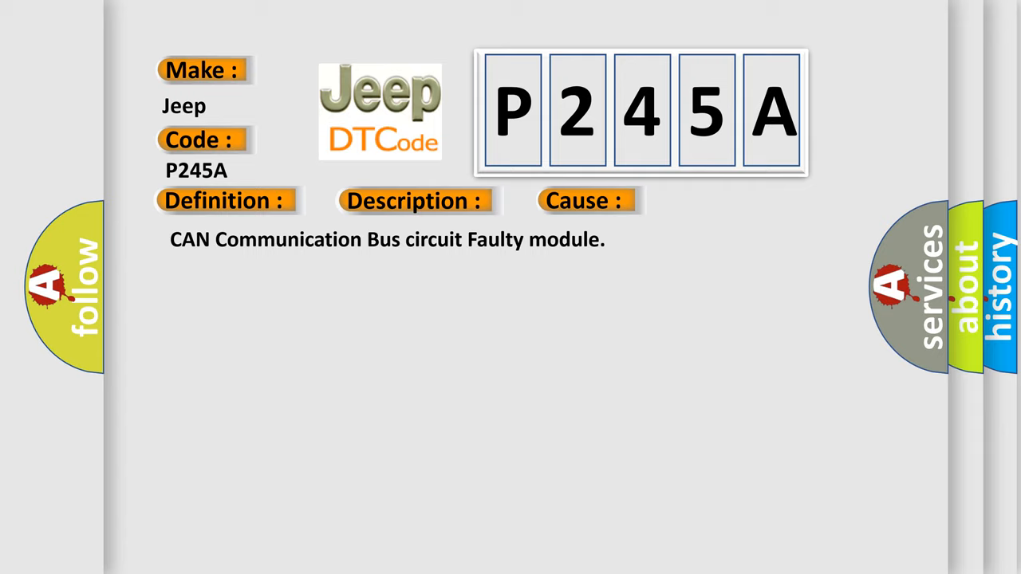